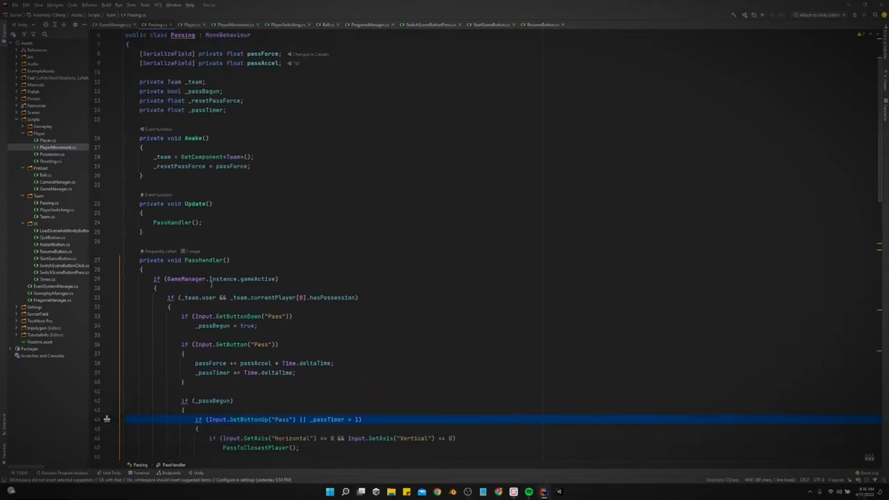
pyautogui.scroll(-3)
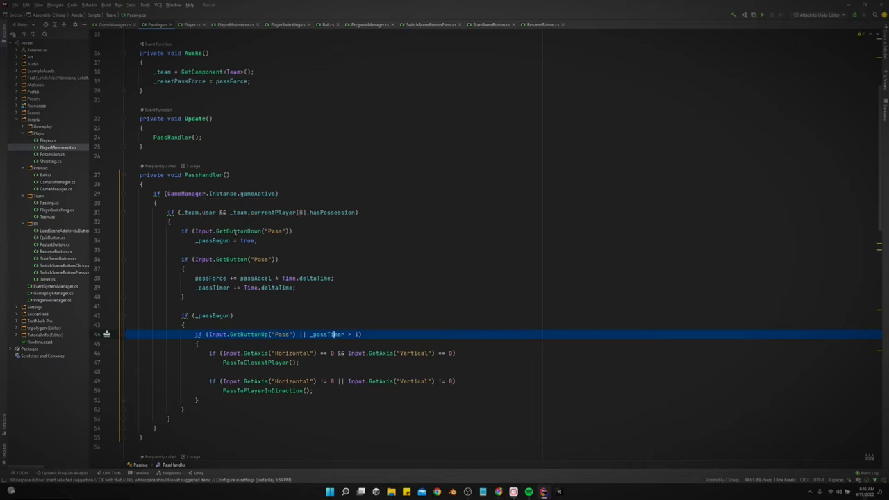
pyautogui.moveTo(239, 230)
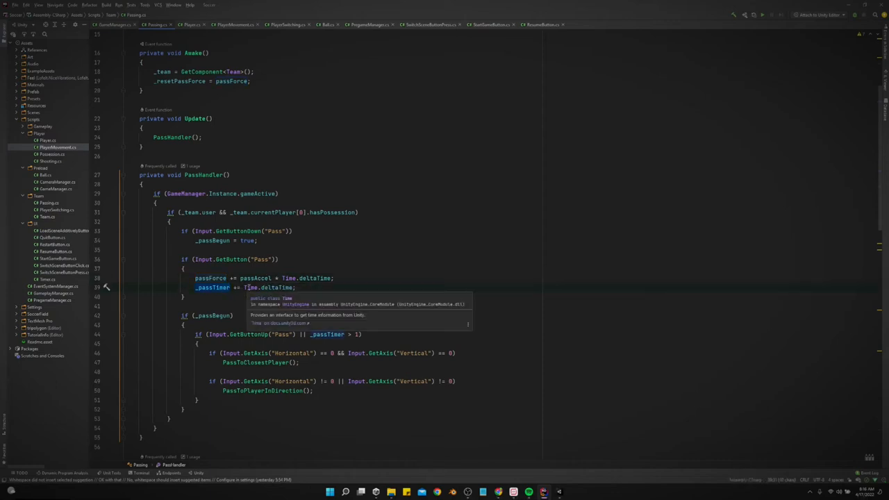
pyautogui.scroll(-3)
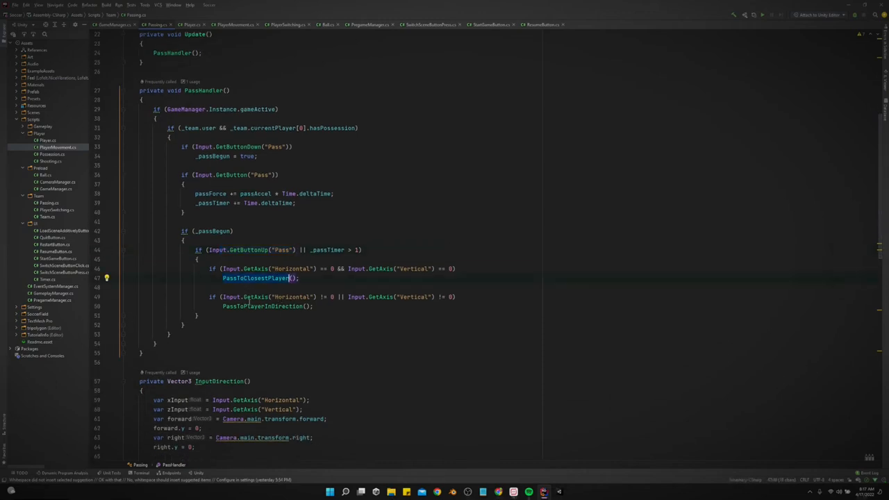
pyautogui.moveTo(281, 266)
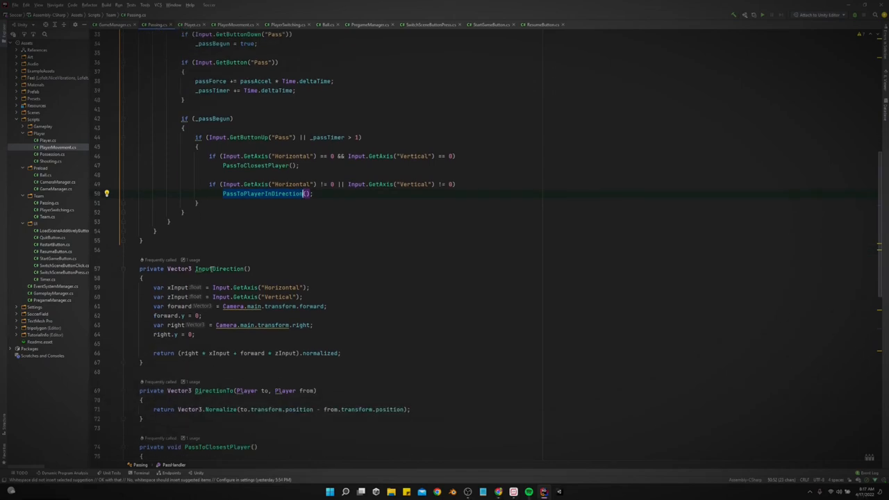
pyautogui.scroll(-3)
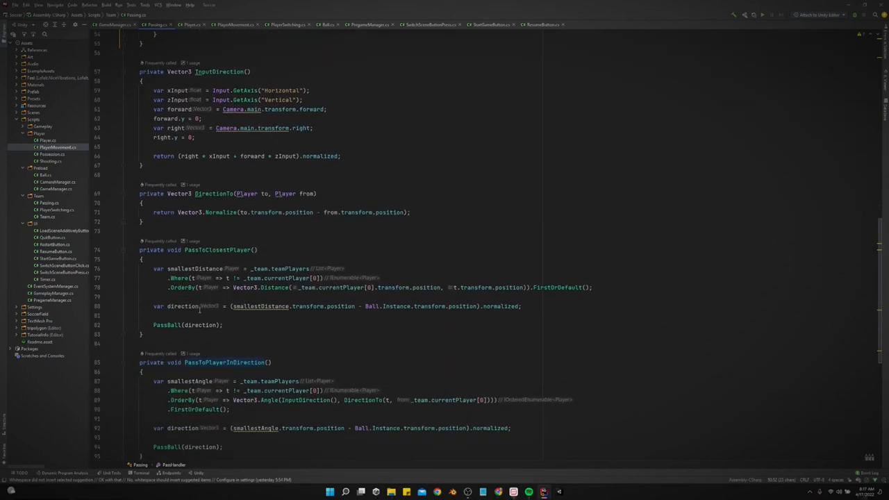
pyautogui.scroll(-3)
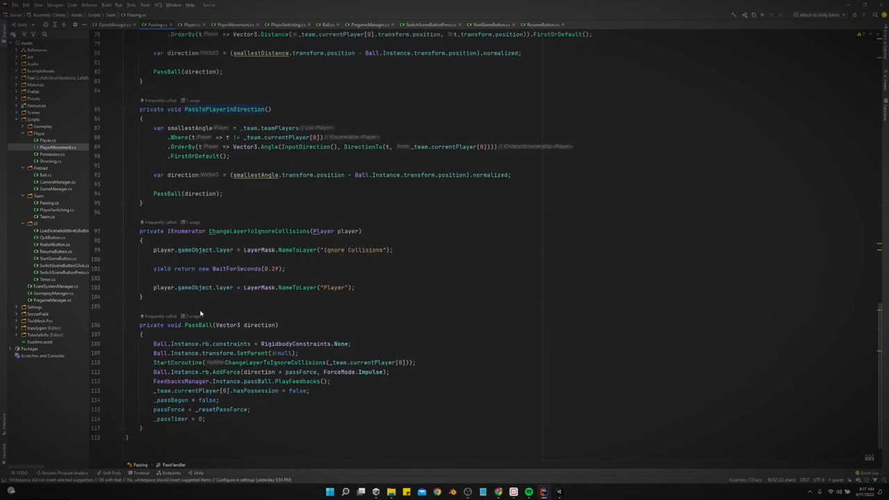
pyautogui.scroll(-3)
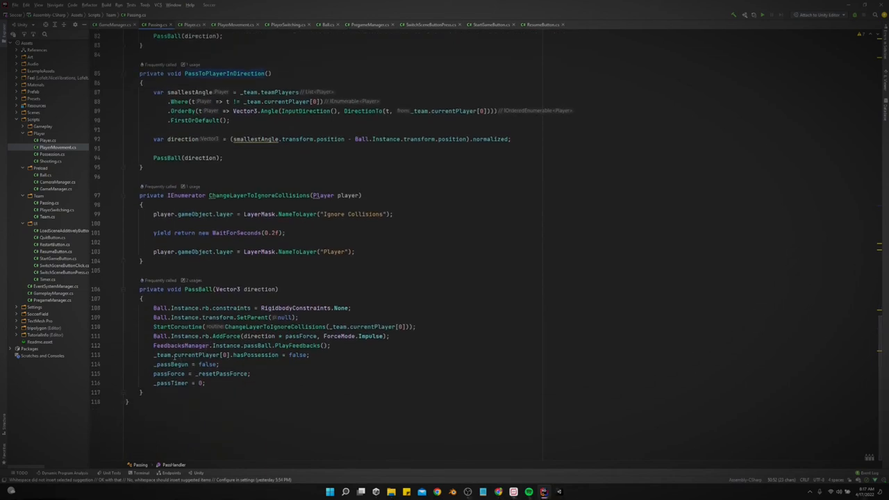